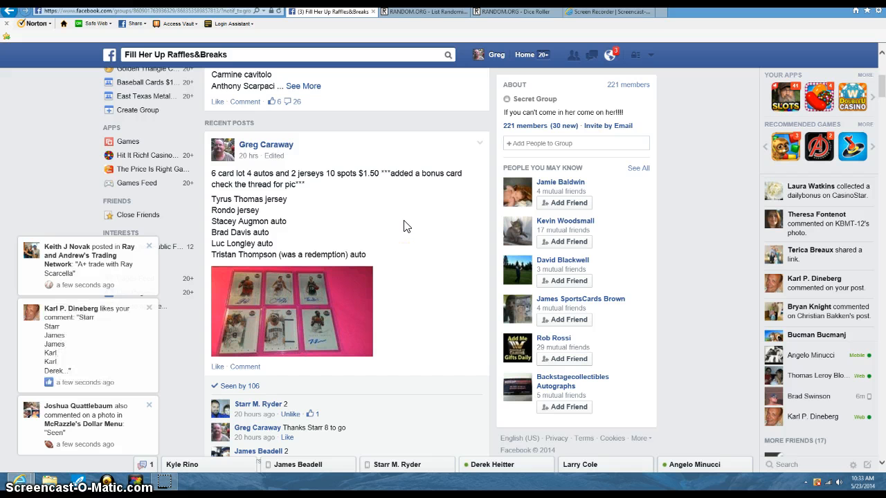
# Step: Scroll the raffle post's comments down to the entrant name list and comment box
pyautogui.click(429, 211)
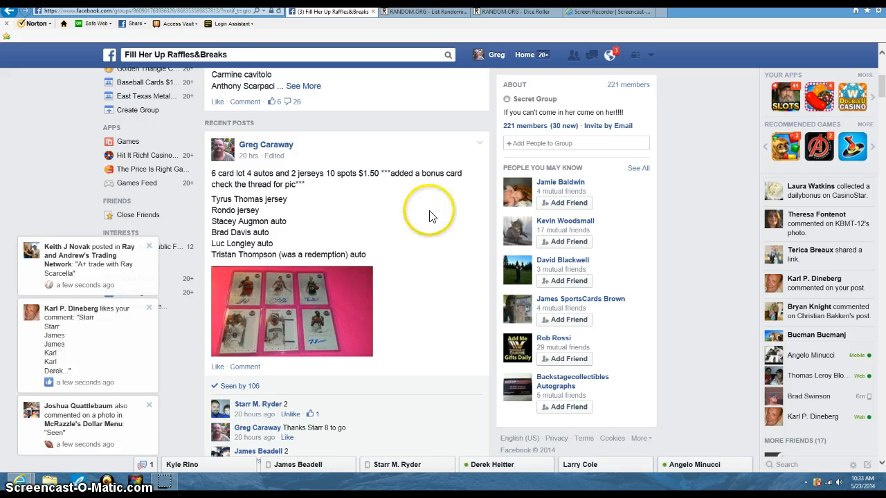
pyautogui.scroll(-3)
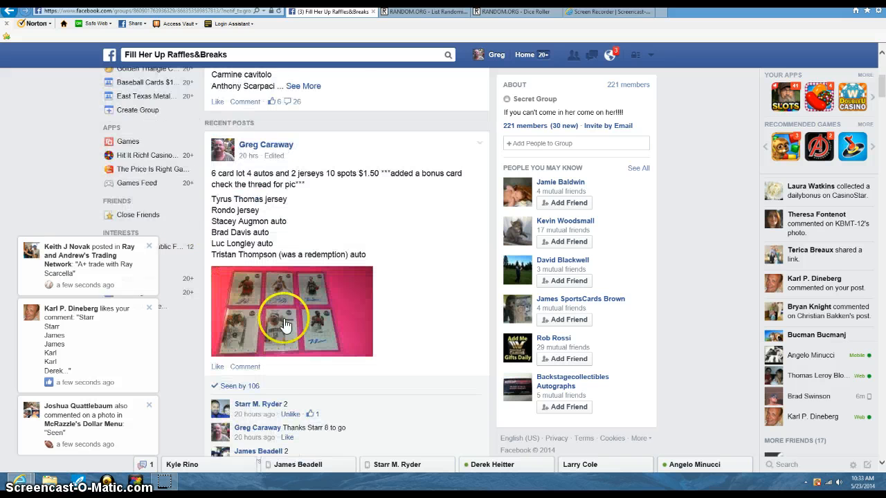
pyautogui.scroll(-3)
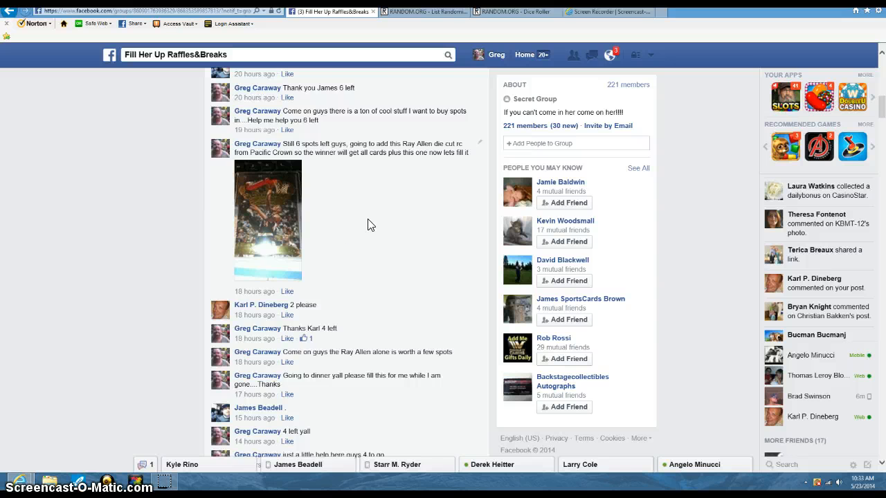
pyautogui.scroll(-3)
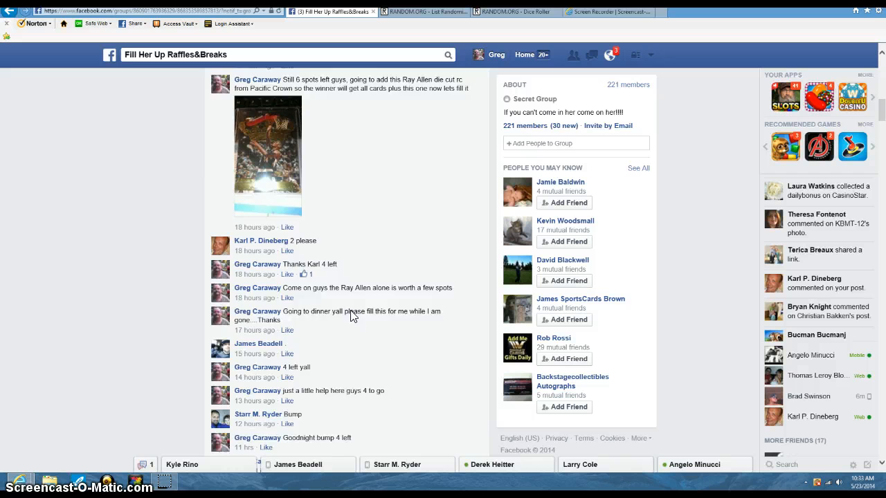
pyautogui.scroll(-3)
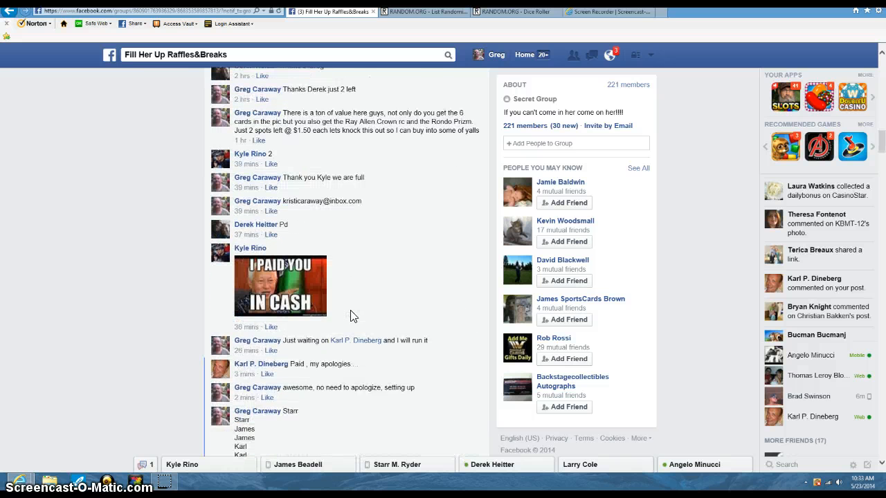
pyautogui.scroll(-3)
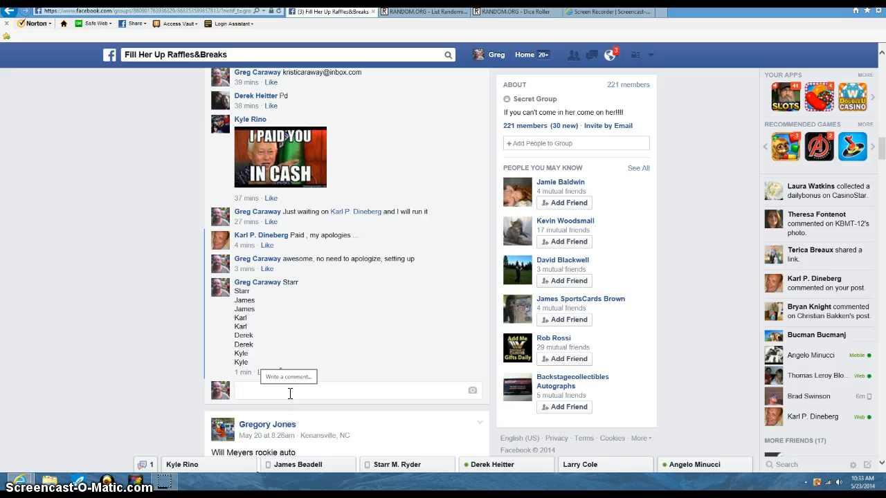
# Step: Comment 'live' under the name list and check the taskbar date and time
pyautogui.write('live')
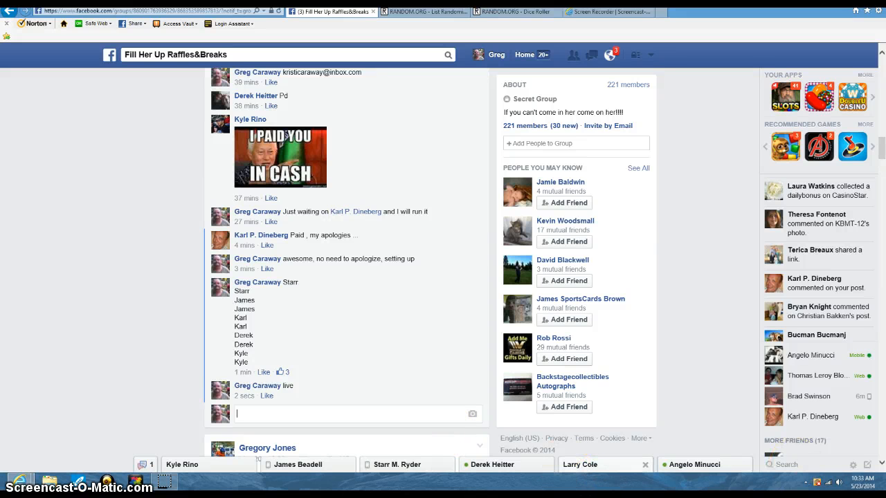
pyautogui.click(857, 481)
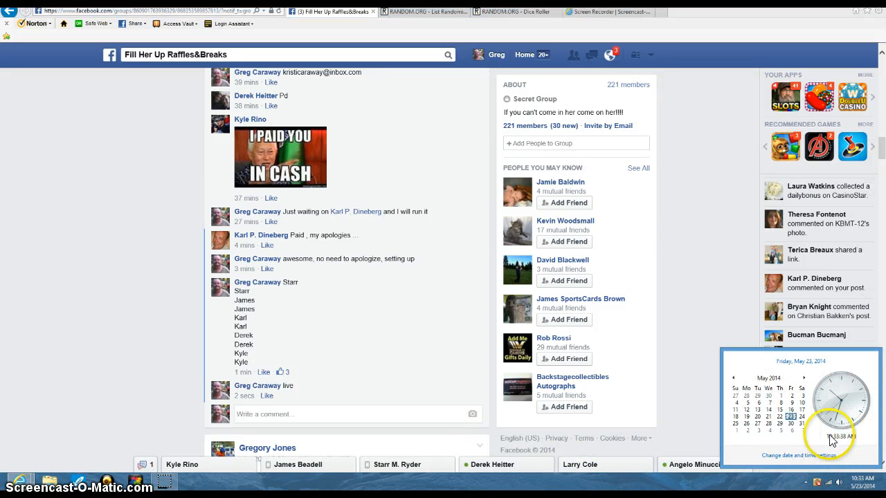
pyautogui.moveTo(834, 481)
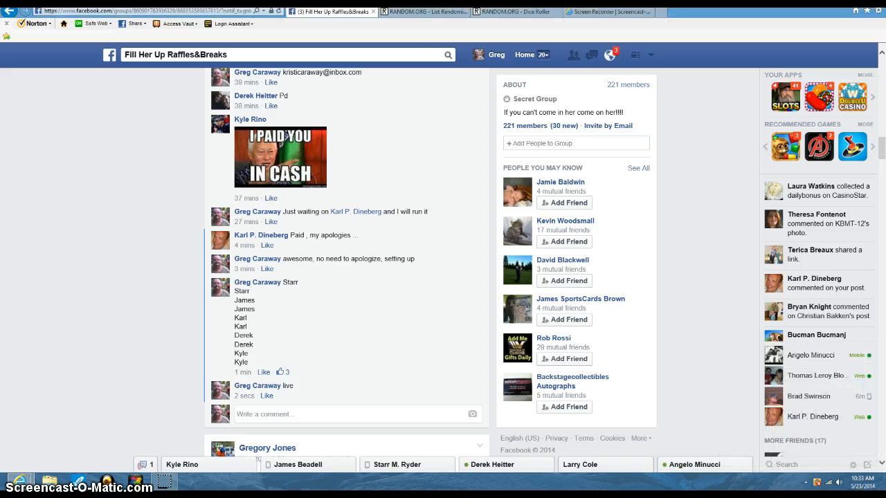
# Step: Check the ten names in List Randomizer, roll two dice, then return to the list
pyautogui.click(424, 11)
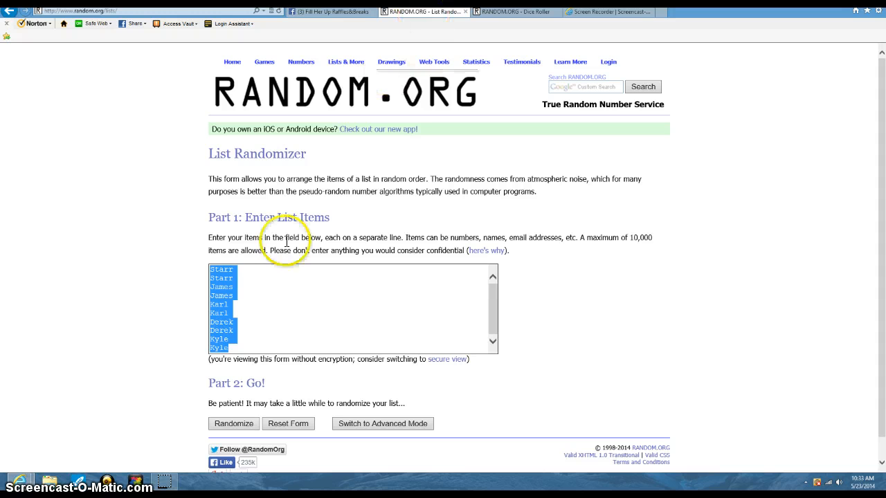
pyautogui.click(243, 302)
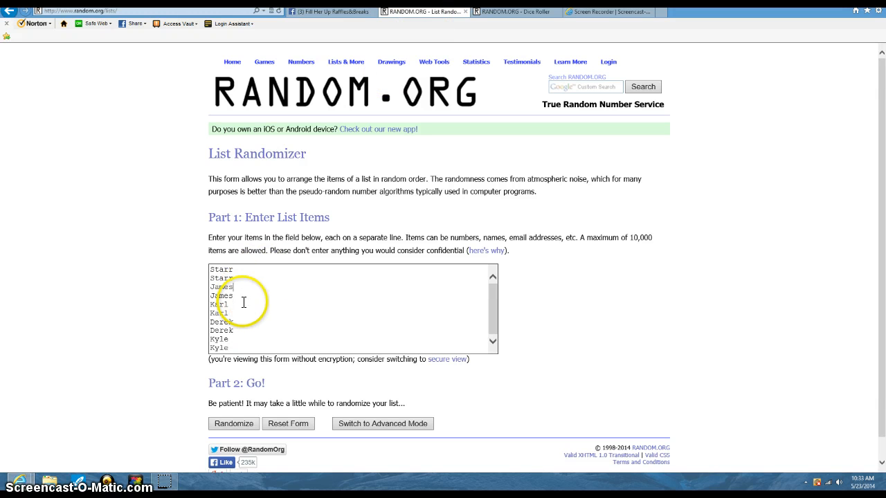
pyautogui.moveTo(259, 313)
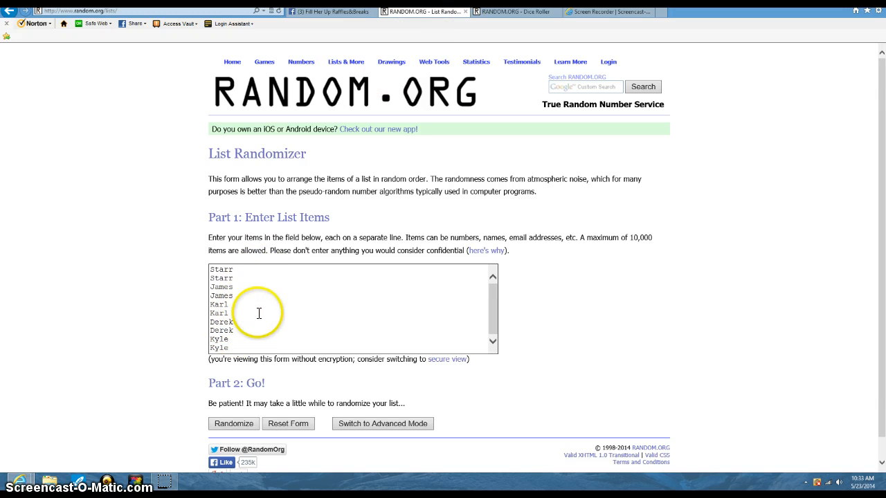
pyautogui.click(515, 11)
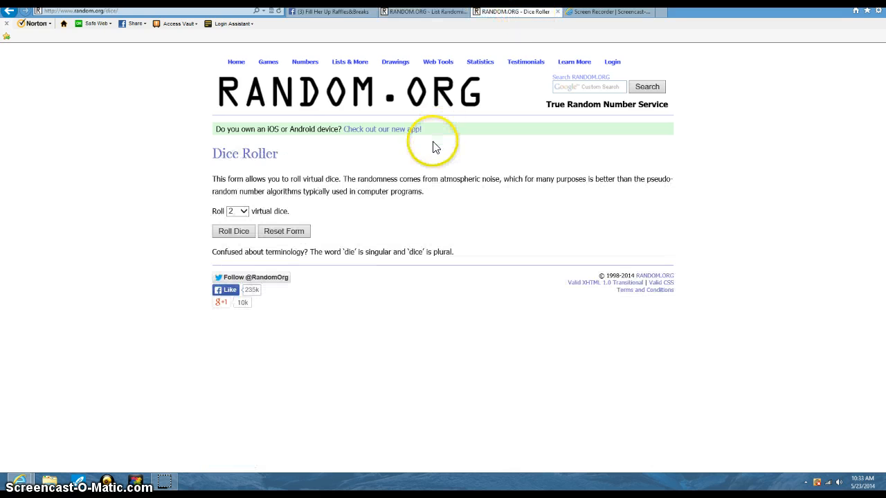
pyautogui.click(233, 230)
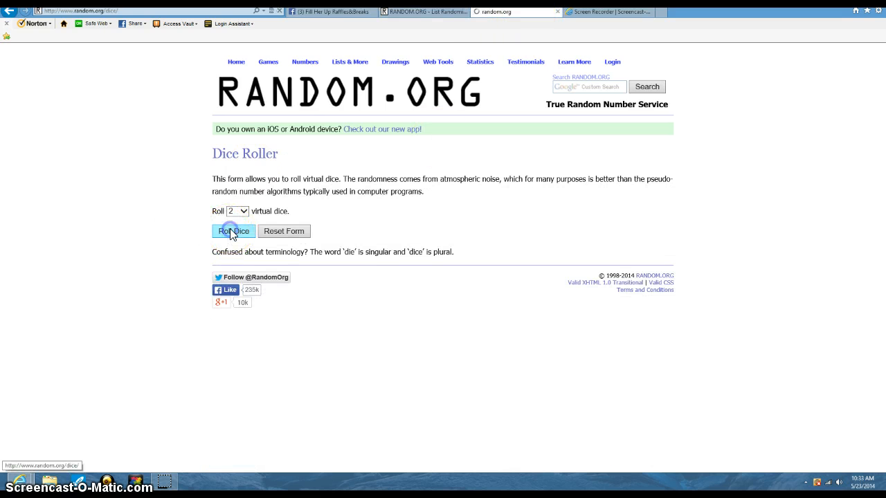
pyautogui.click(234, 231)
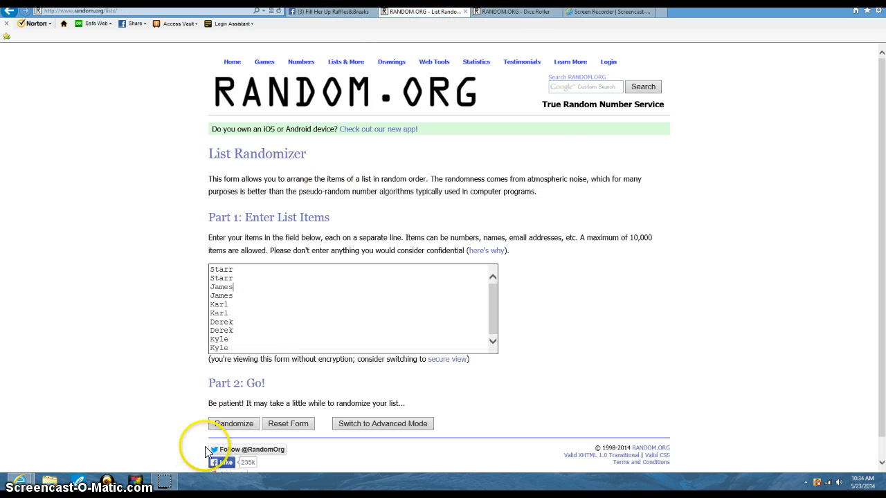
# Step: Randomize the raffle name list, then reshuffle it a second time
pyautogui.click(234, 423)
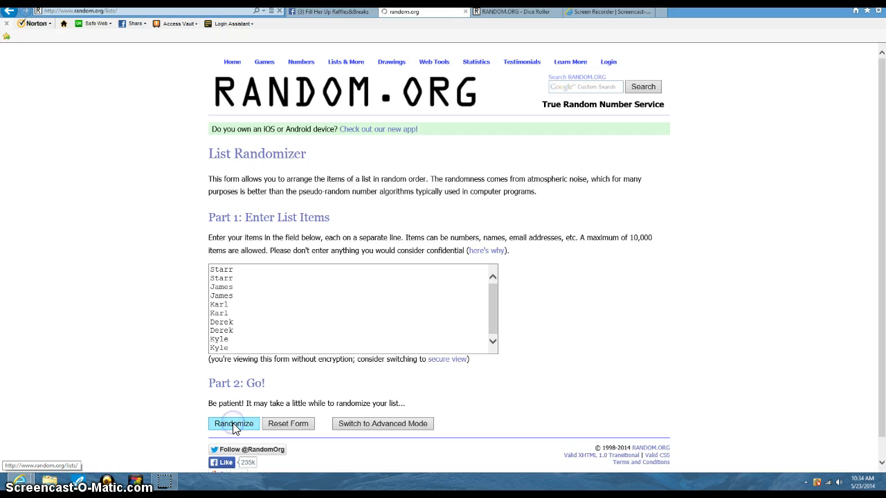
pyautogui.click(233, 424)
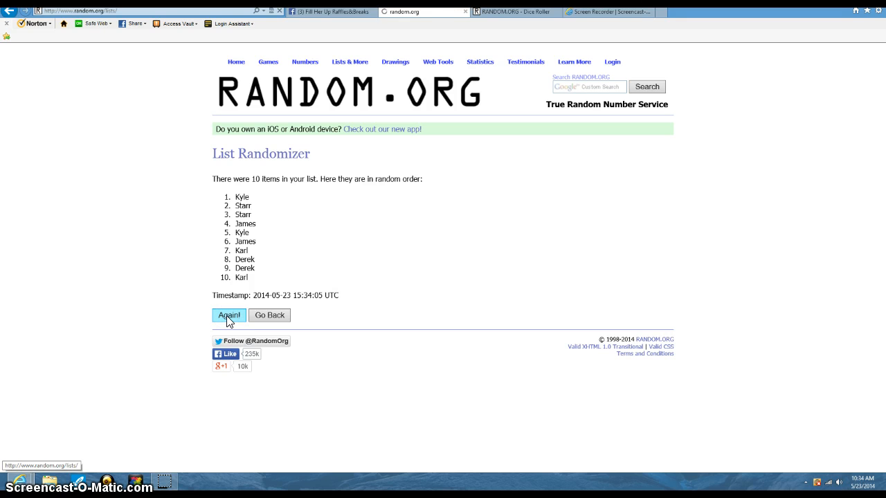
pyautogui.click(229, 316)
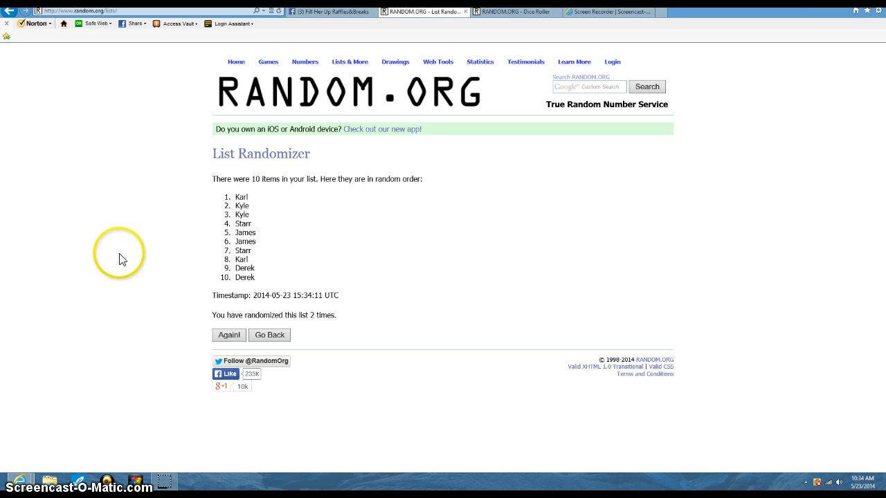
pyautogui.moveTo(61, 19)
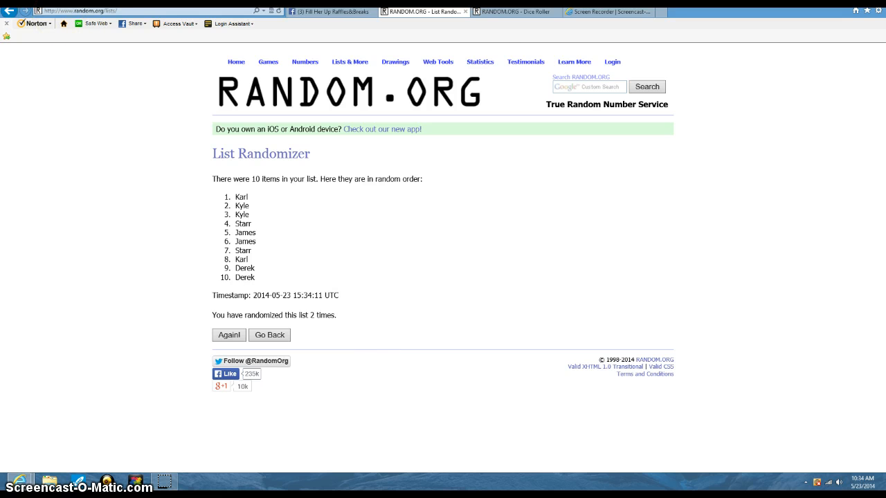
# Step: Recheck the dice result and clock, then reshuffle the list a third time
pyautogui.click(515, 12)
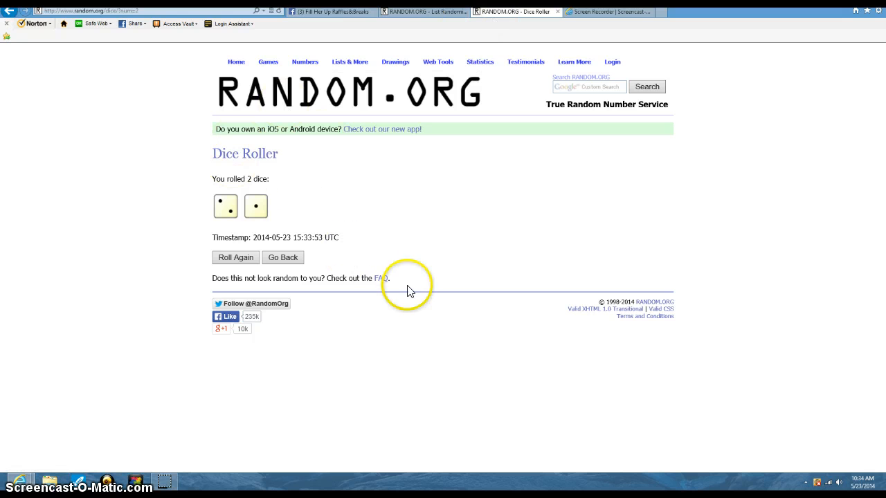
pyautogui.moveTo(864, 492)
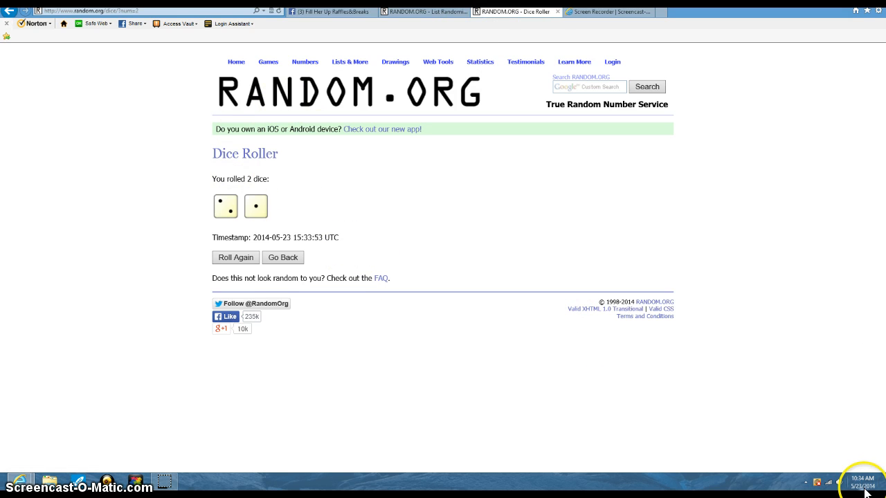
pyautogui.click(861, 478)
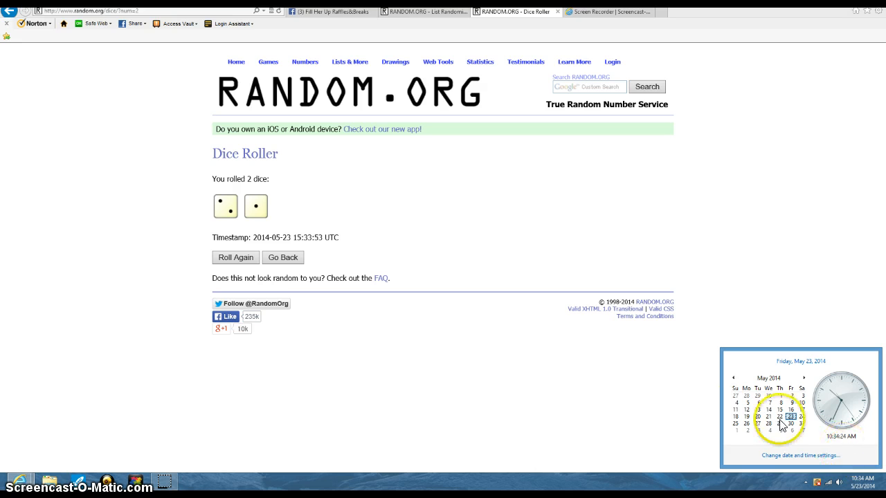
pyautogui.click(423, 12)
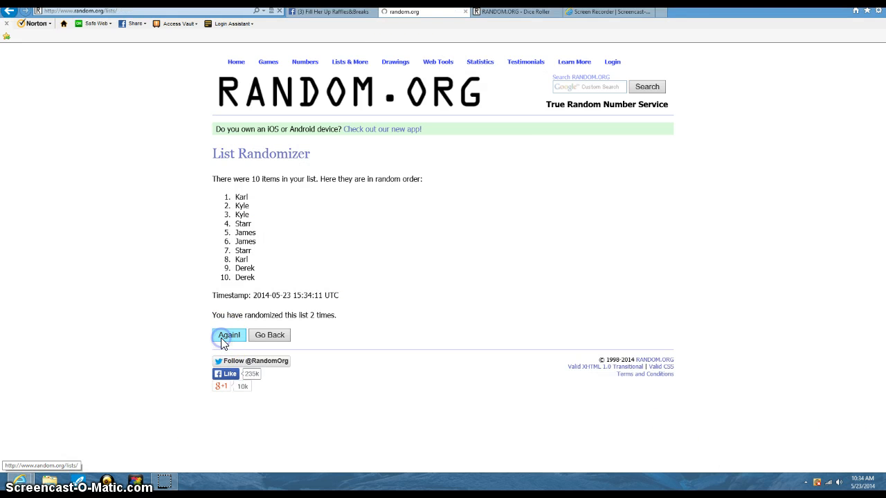
pyautogui.click(228, 335)
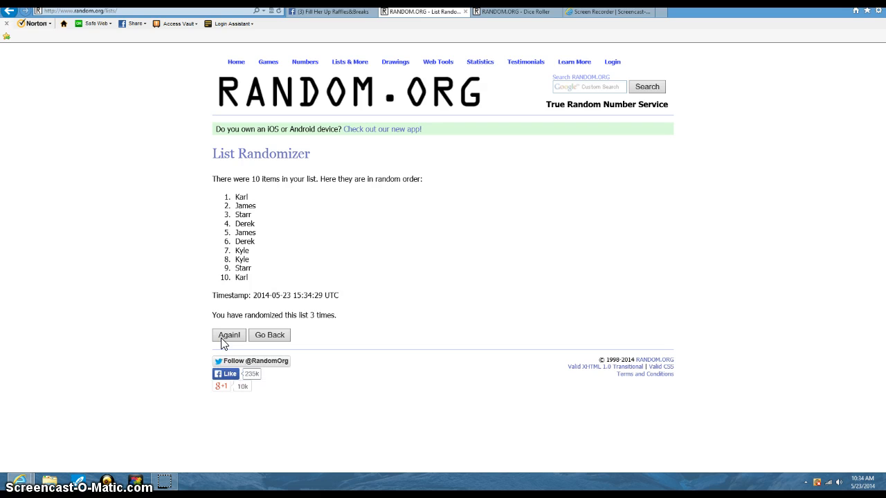
pyautogui.moveTo(416, 33)
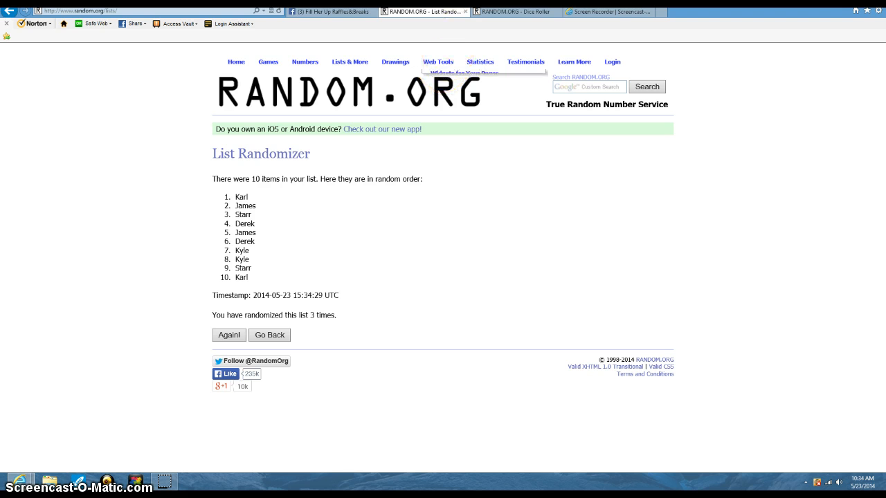
pyautogui.moveTo(343, 249)
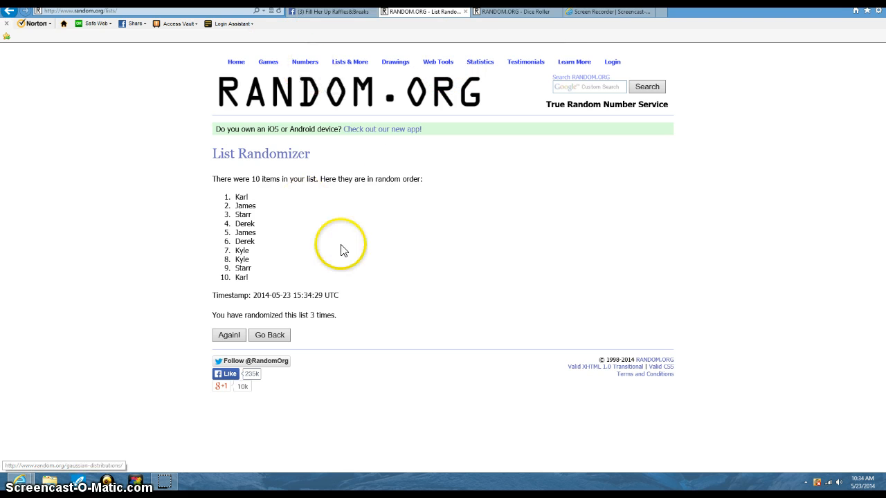
pyautogui.click(515, 11)
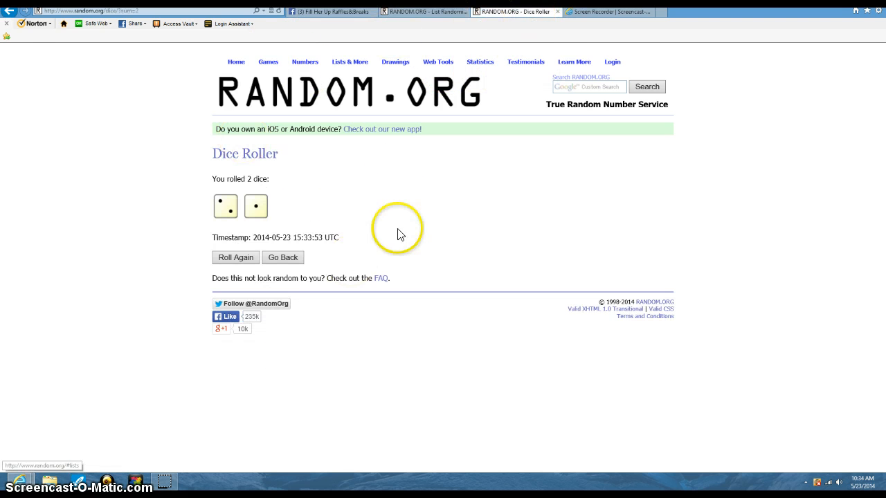
pyautogui.click(415, 11)
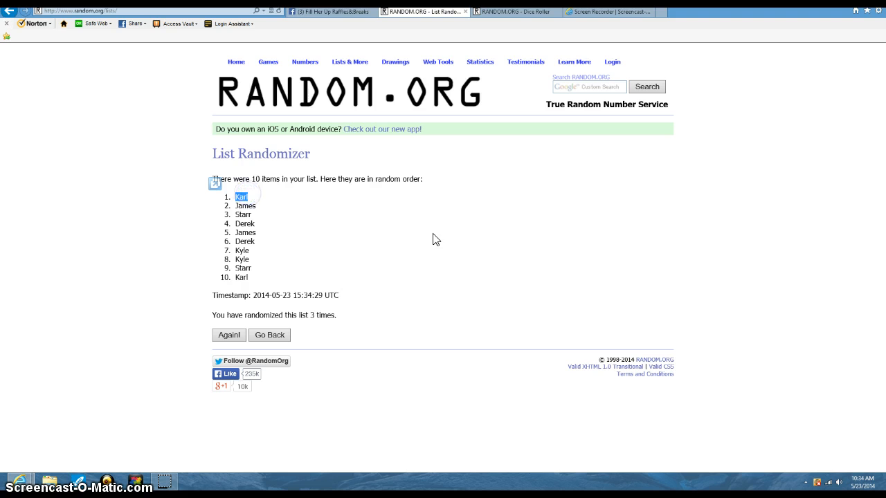
# Step: Post a 'done' comment below 'live' in the raffle thread and check the clock
pyautogui.click(331, 11)
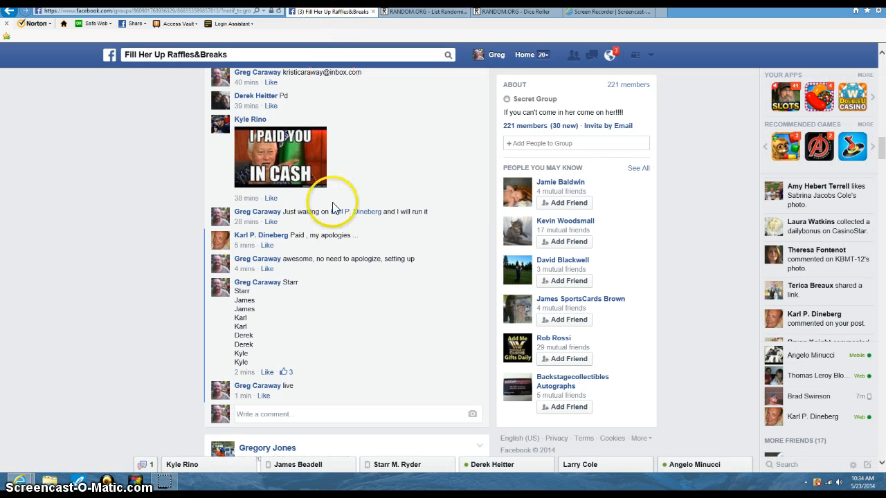
pyautogui.click(334, 413)
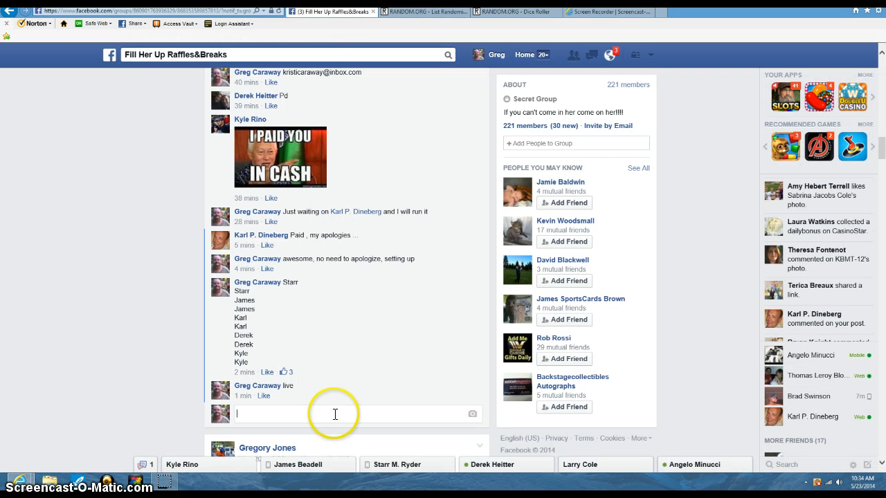
pyautogui.write('done')
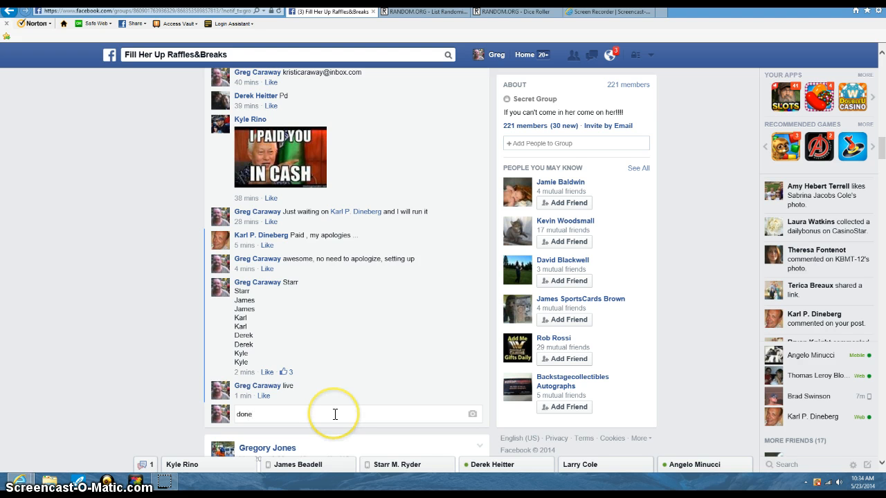
pyautogui.press('enter')
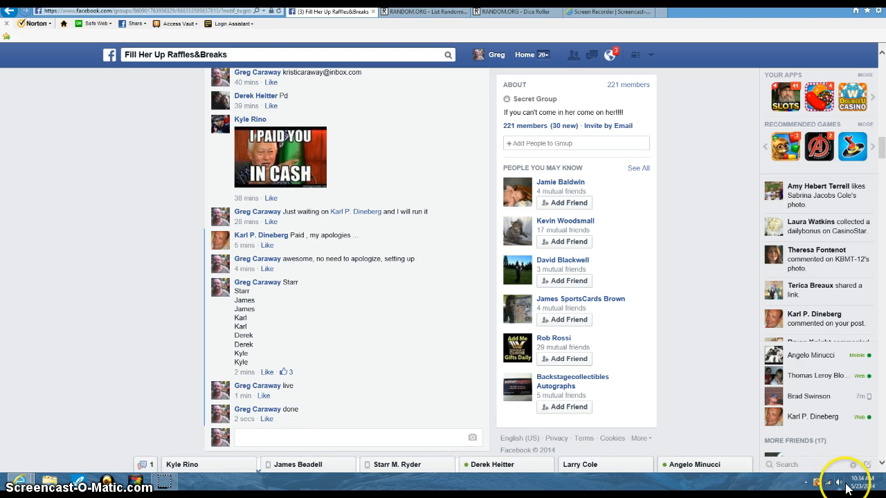
pyautogui.click(837, 482)
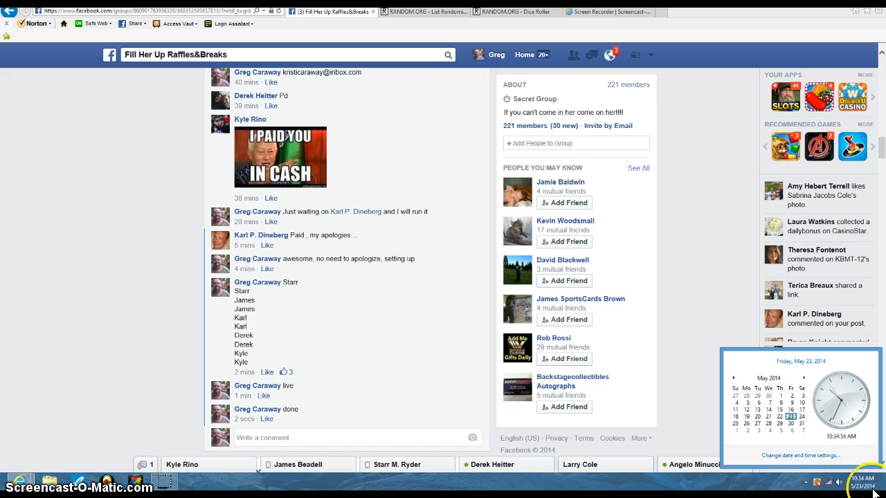